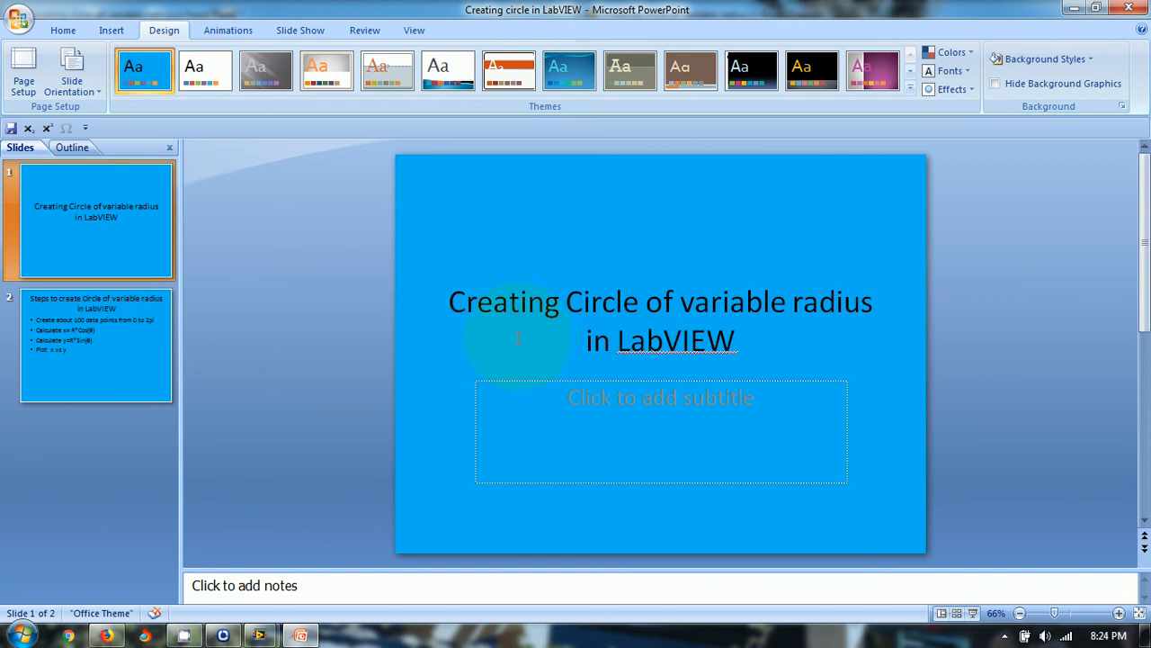
{"action": "mouse_move", "coordinate": [529, 335]}
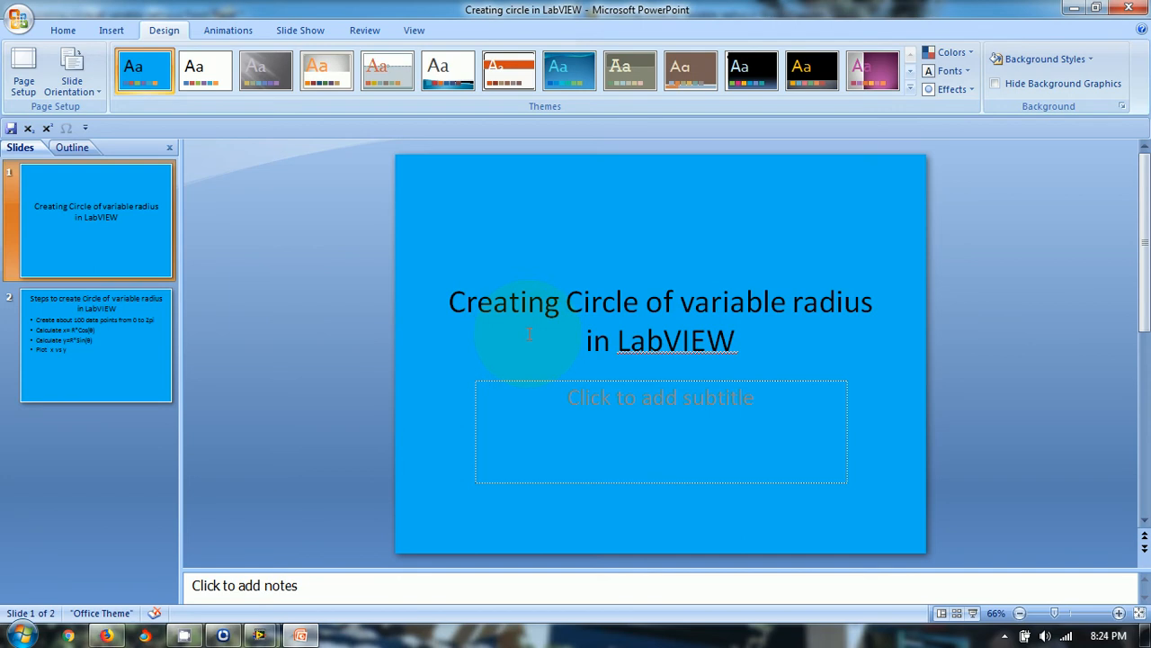
{"action": "mouse_move", "coordinate": [99, 340]}
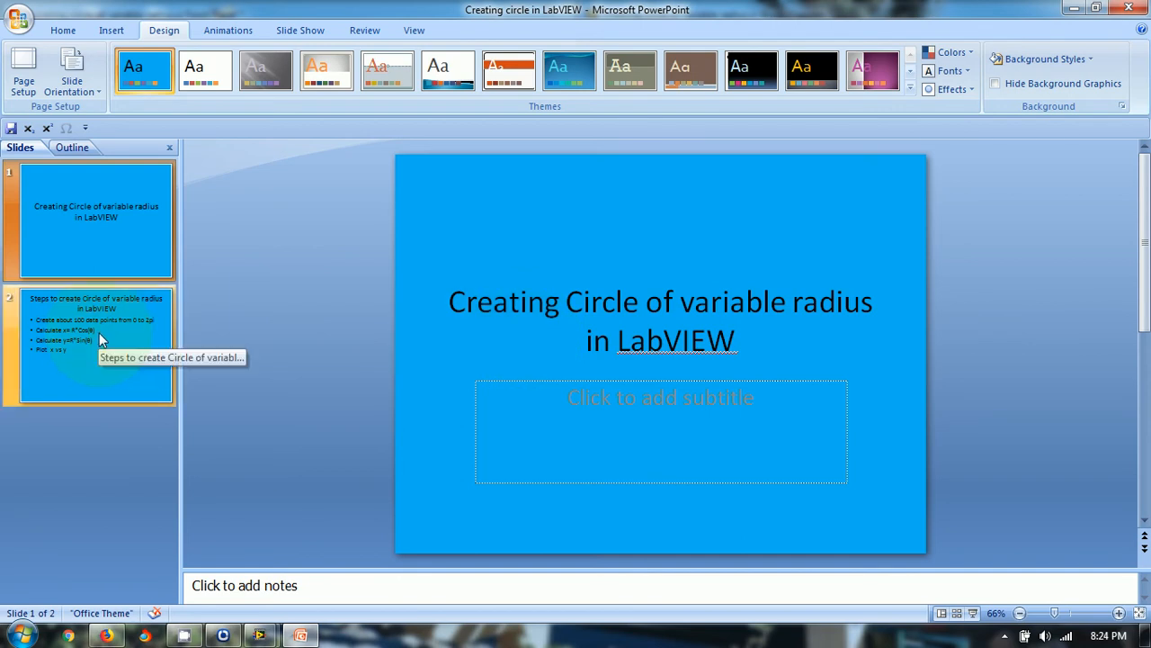
Step: Show the second slide, which lists the steps for building a variable-radius circle
{"action": "left_click", "coordinate": [96, 347]}
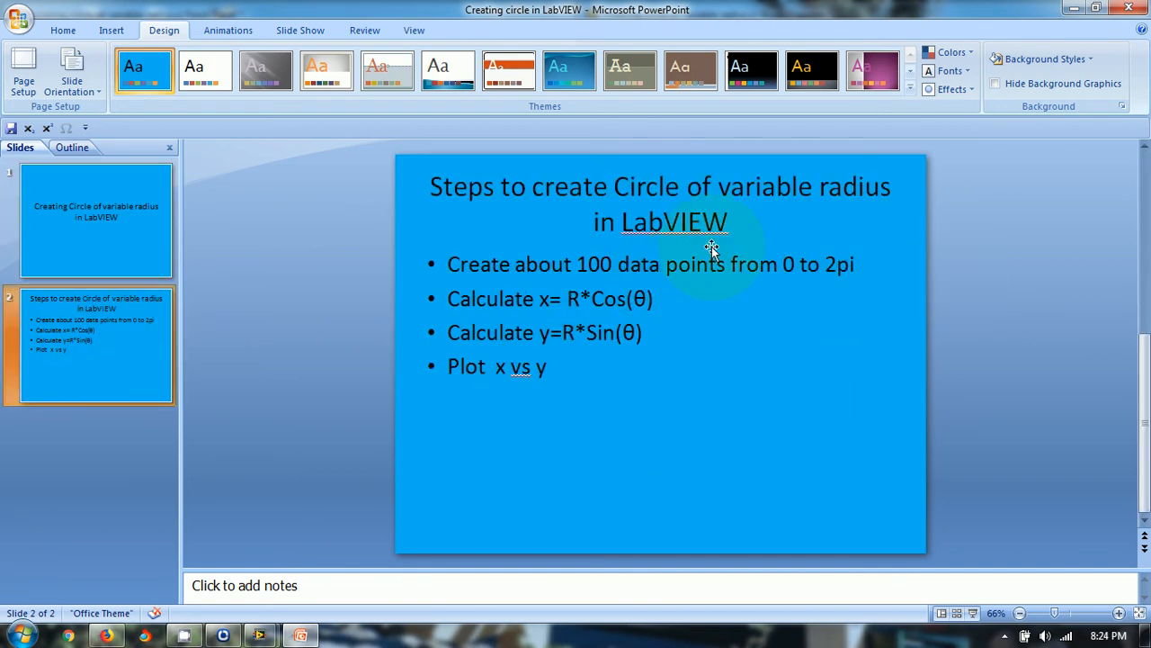
{"action": "mouse_move", "coordinate": [430, 297]}
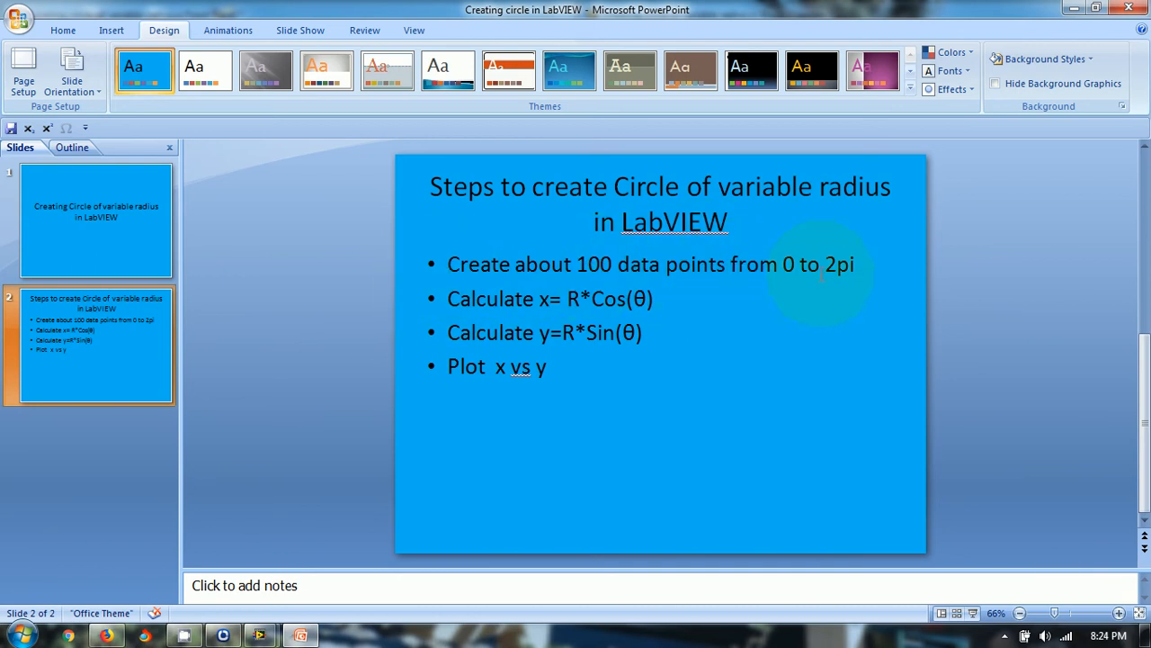
{"action": "mouse_move", "coordinate": [518, 301]}
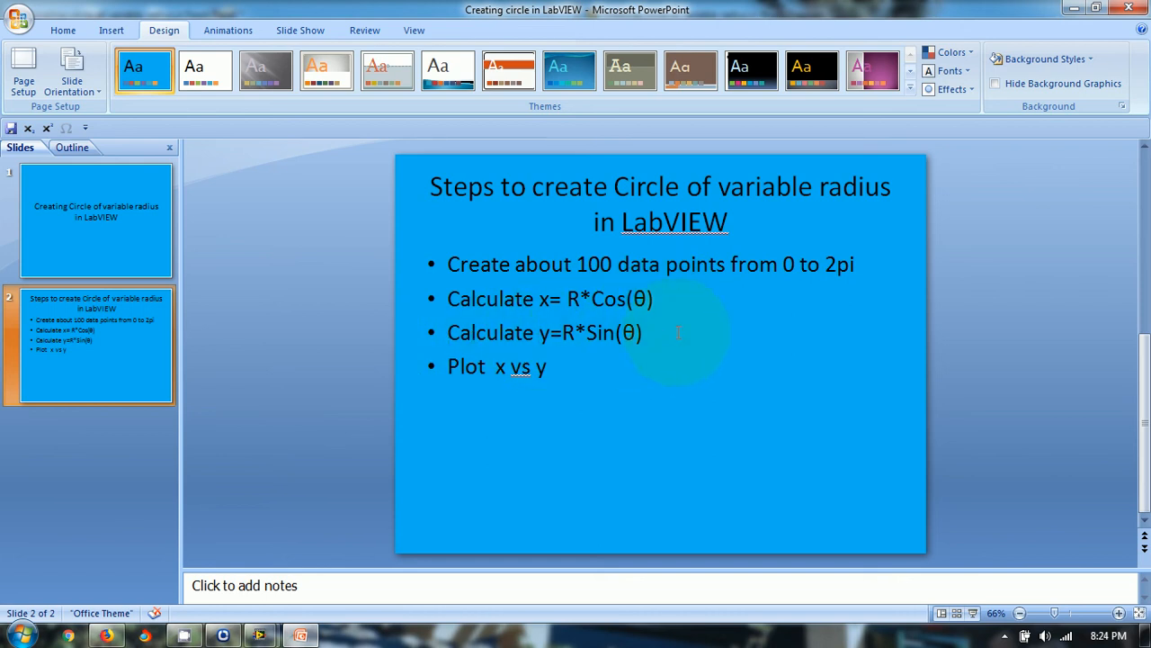
{"action": "mouse_move", "coordinate": [462, 378]}
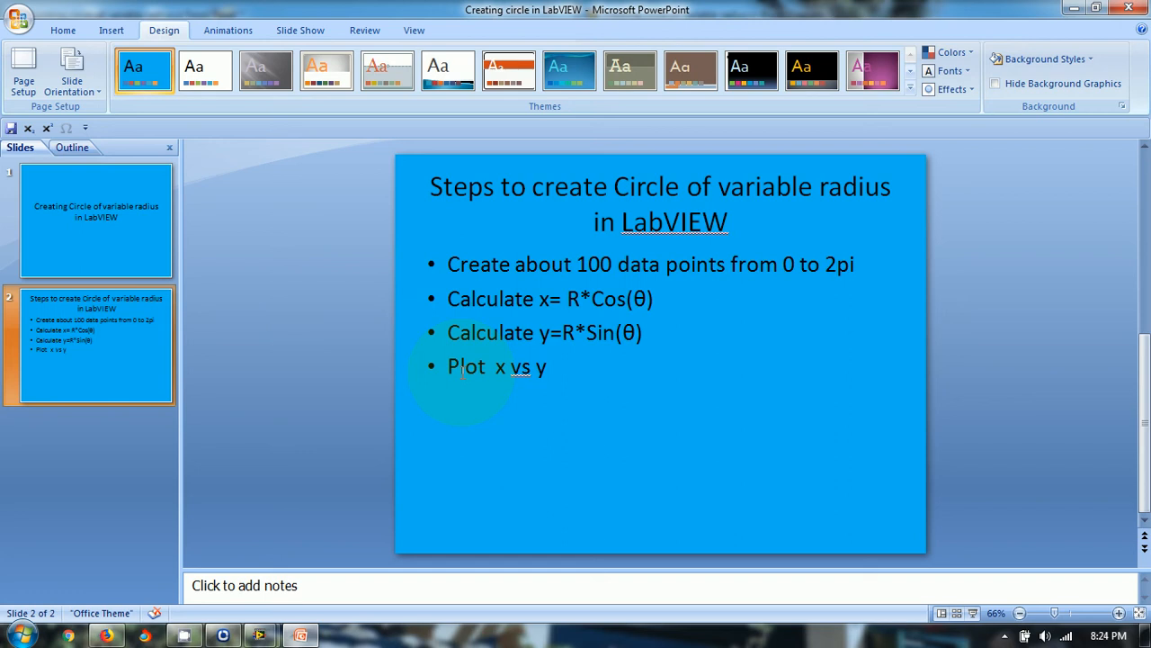
{"action": "mouse_move", "coordinate": [605, 367]}
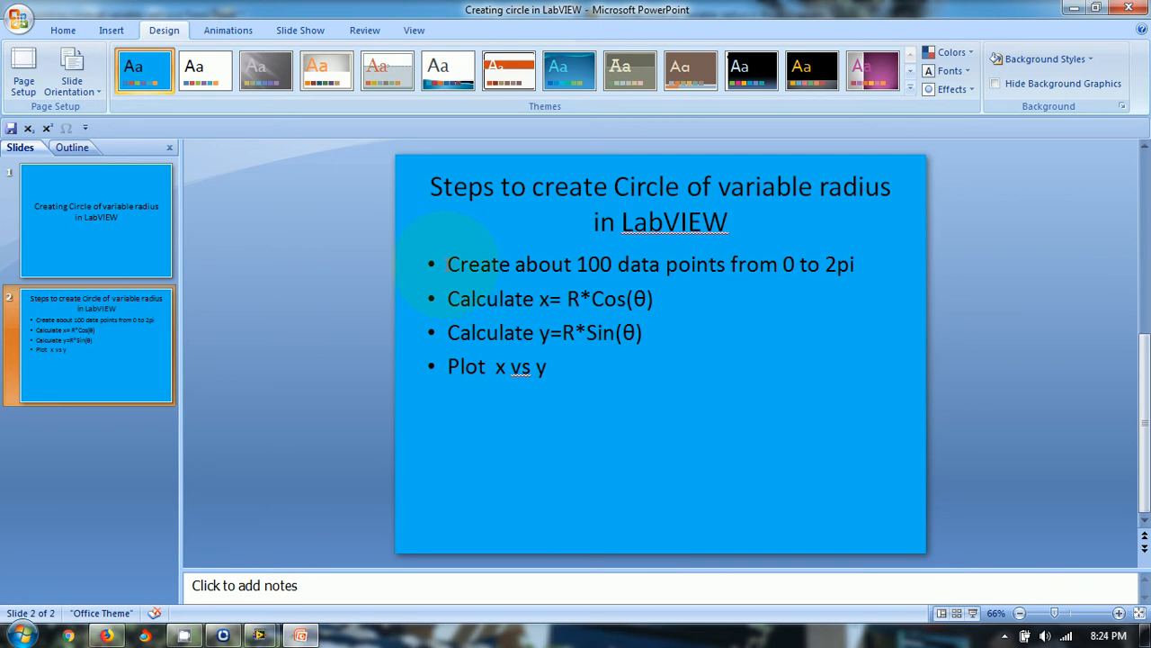
Step: Switch to the finished circle VI with its Radius control, stop button and XY Graph
{"action": "left_click", "coordinate": [657, 298]}
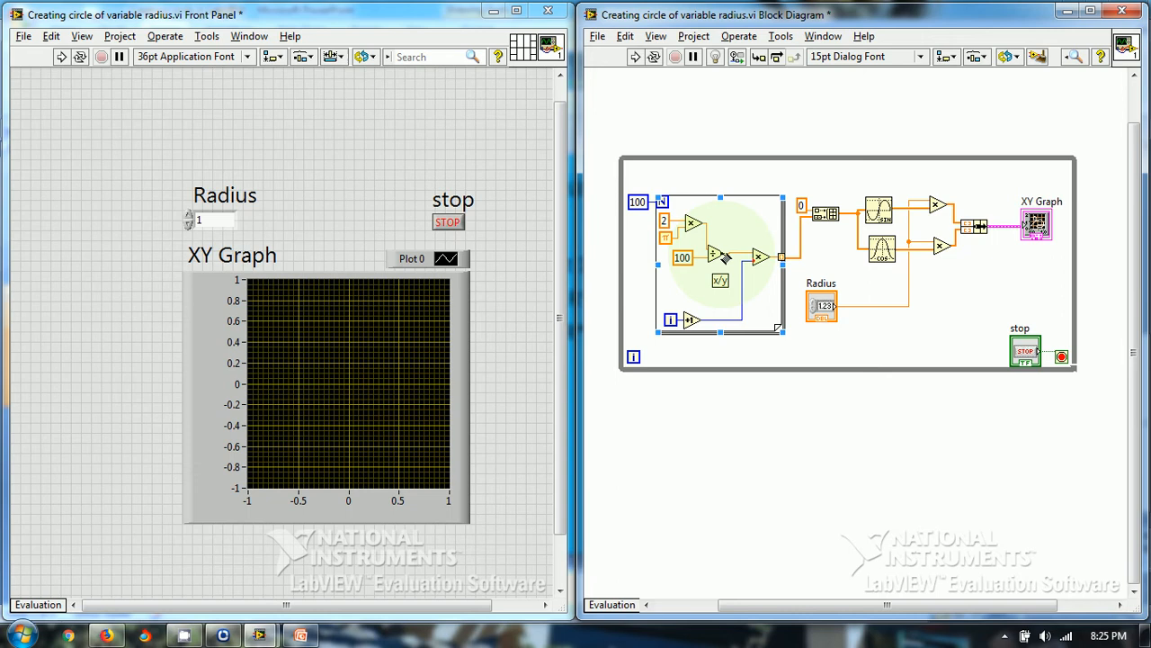
{"action": "mouse_move", "coordinate": [702, 326]}
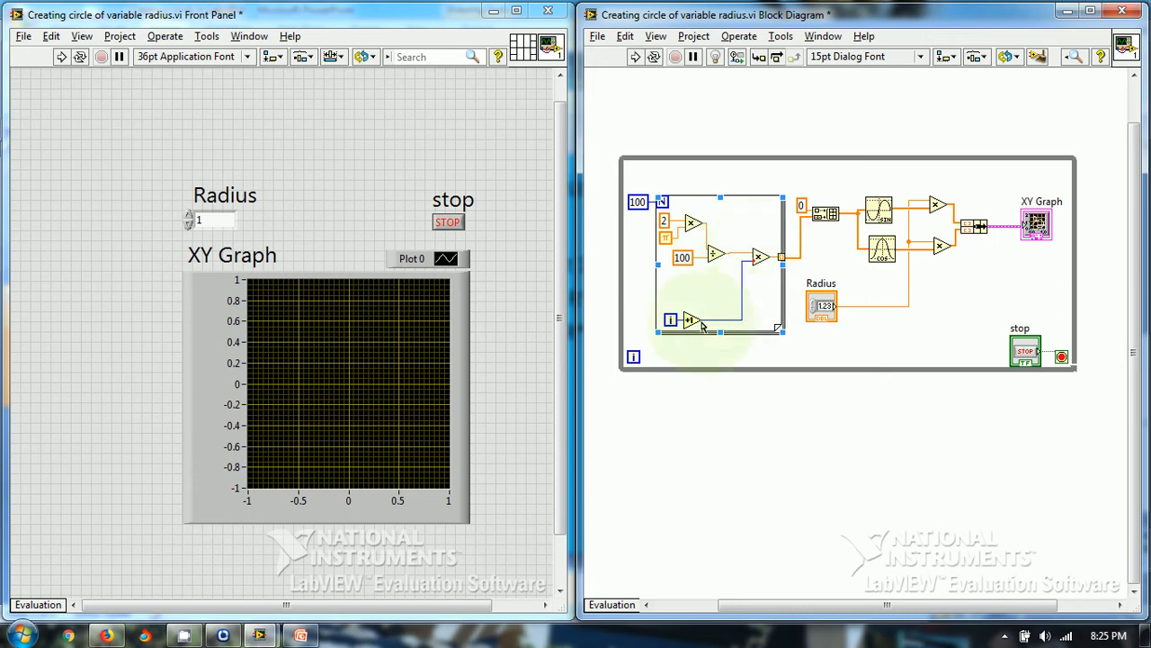
{"action": "mouse_move", "coordinate": [670, 320]}
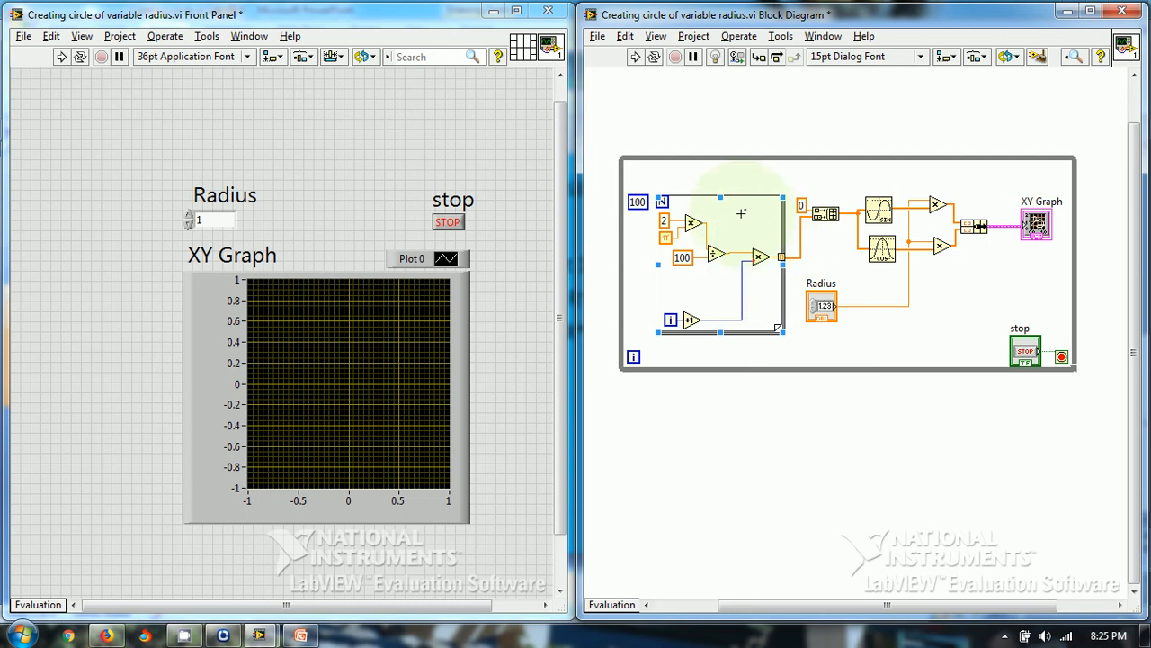
{"action": "mouse_move", "coordinate": [801, 208]}
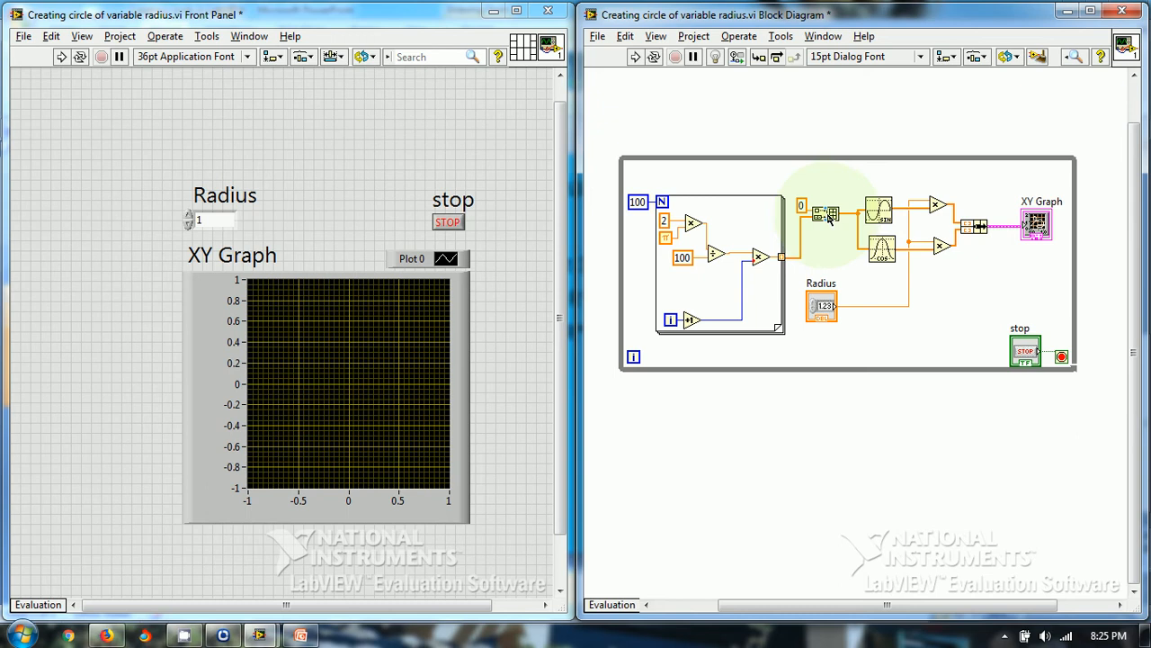
{"action": "mouse_move", "coordinate": [825, 220]}
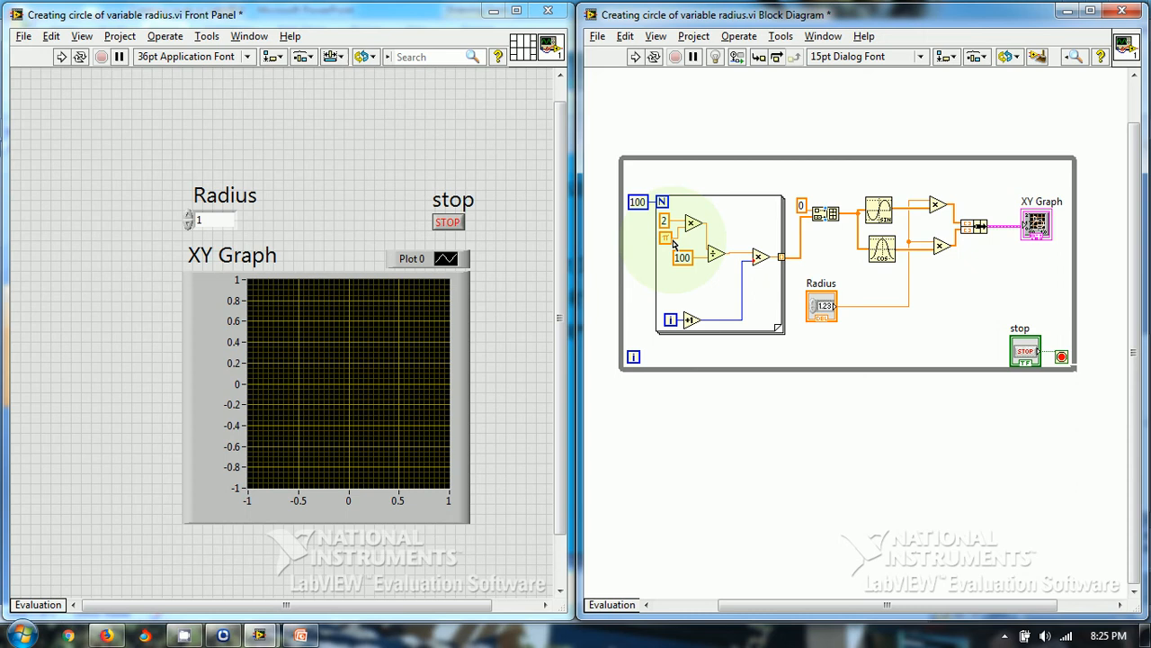
{"action": "mouse_move", "coordinate": [823, 219]}
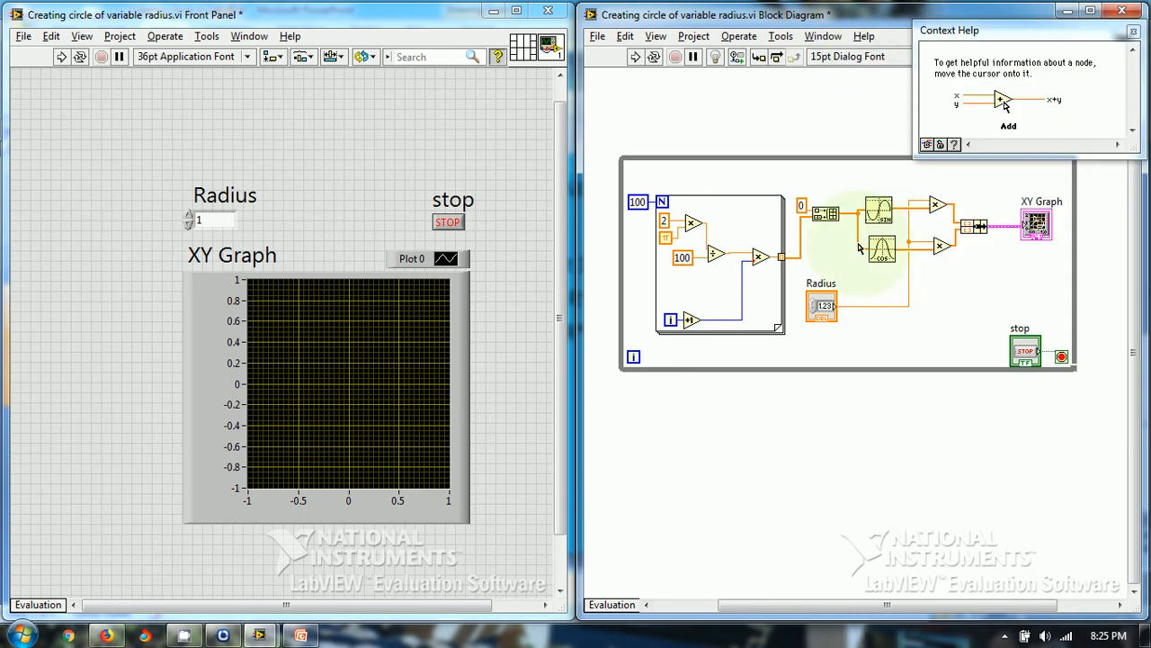
{"action": "mouse_move", "coordinate": [880, 212]}
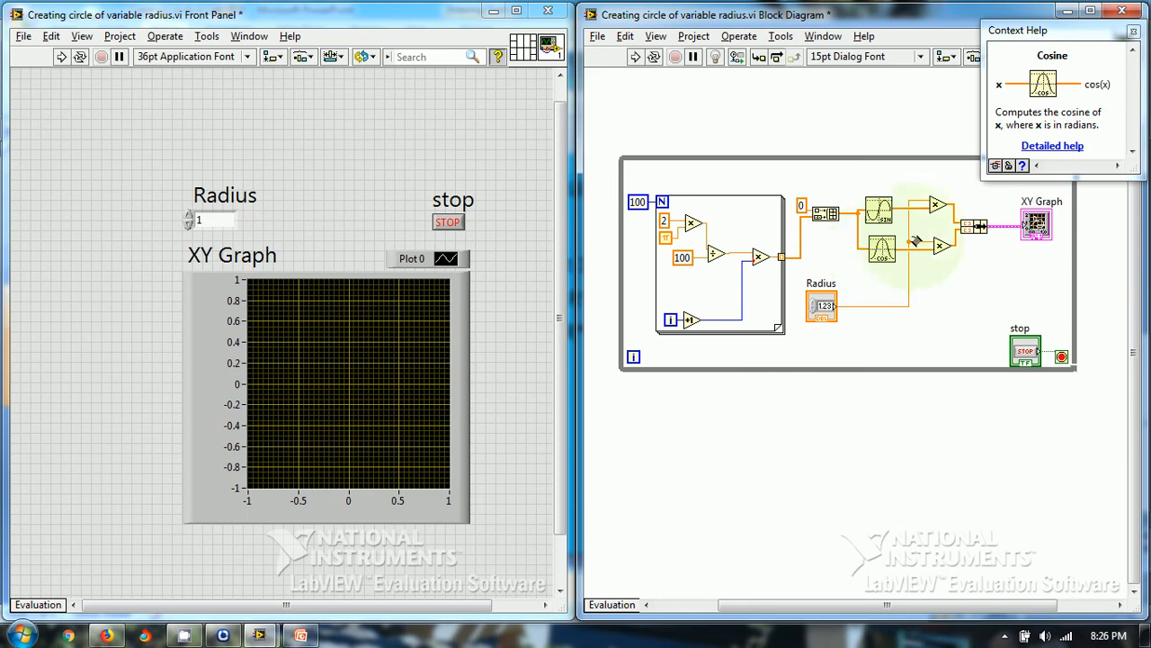
{"action": "mouse_move", "coordinate": [940, 209]}
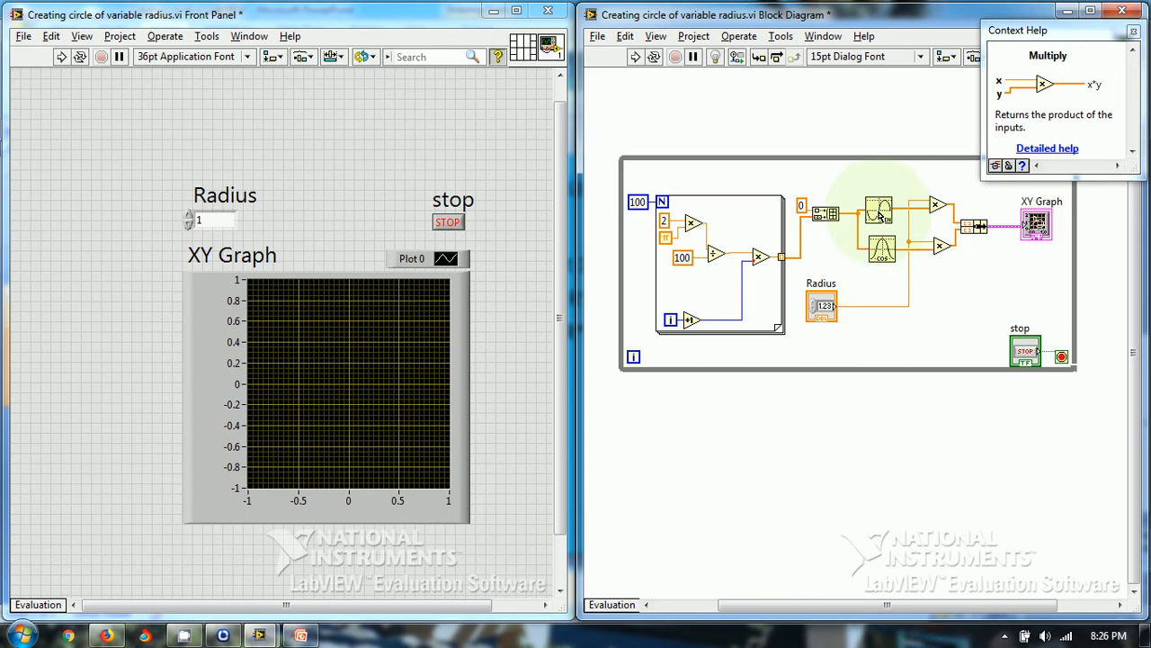
{"action": "mouse_move", "coordinate": [882, 216]}
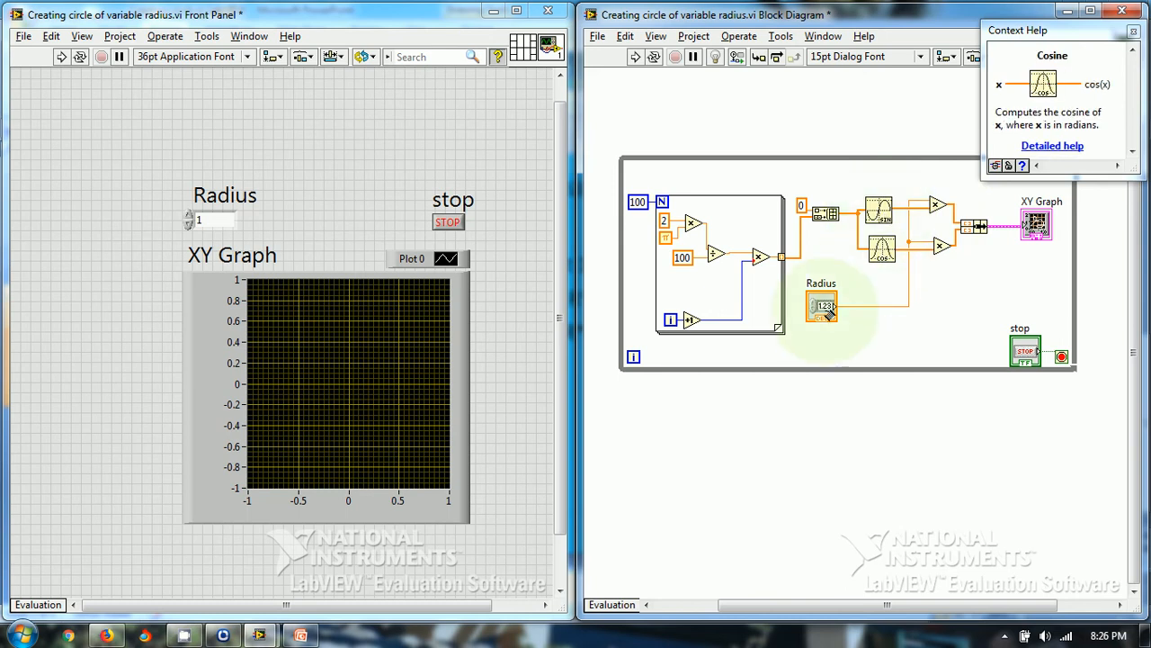
{"action": "mouse_move", "coordinate": [823, 306]}
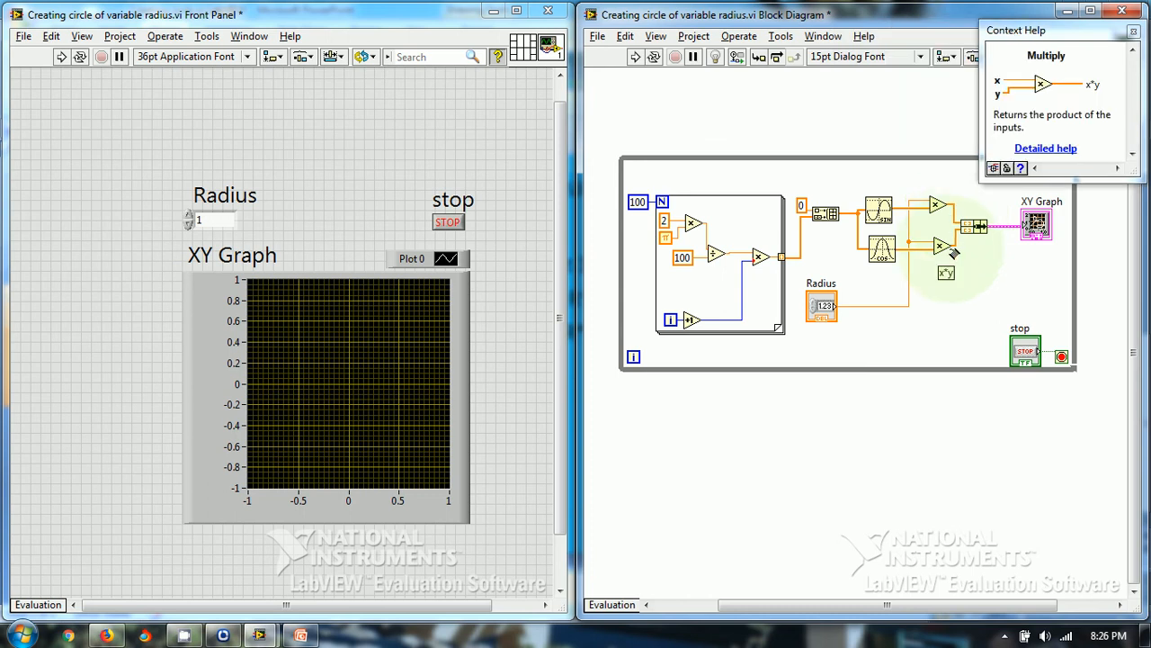
{"action": "mouse_move", "coordinate": [980, 225]}
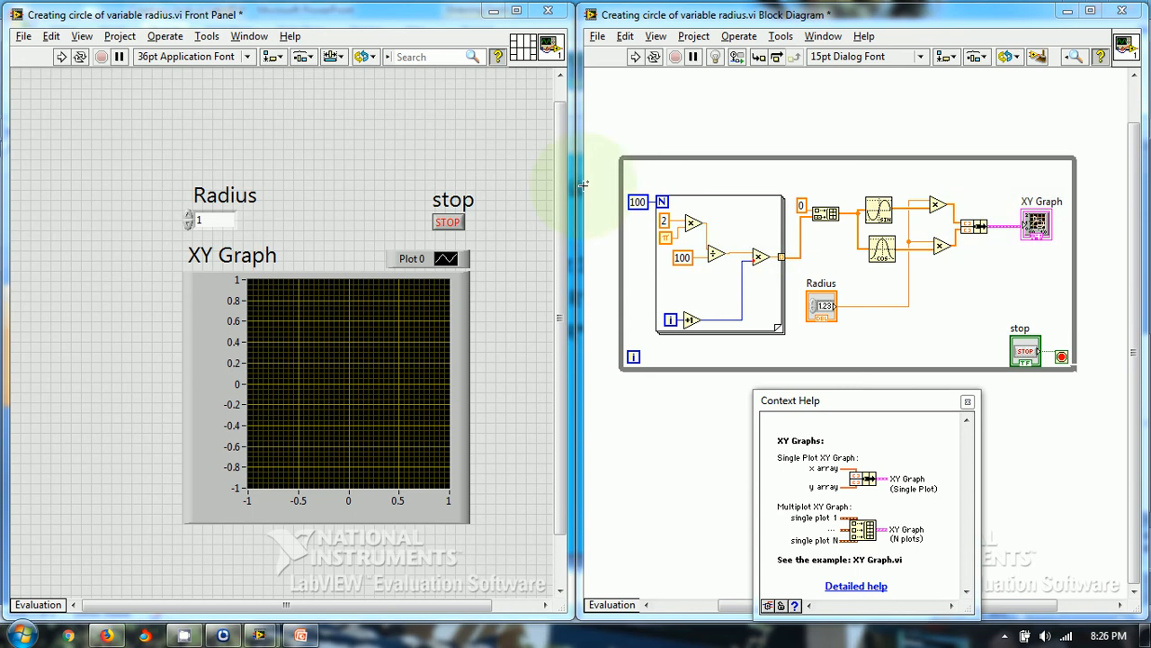
{"action": "mouse_move", "coordinate": [861, 342]}
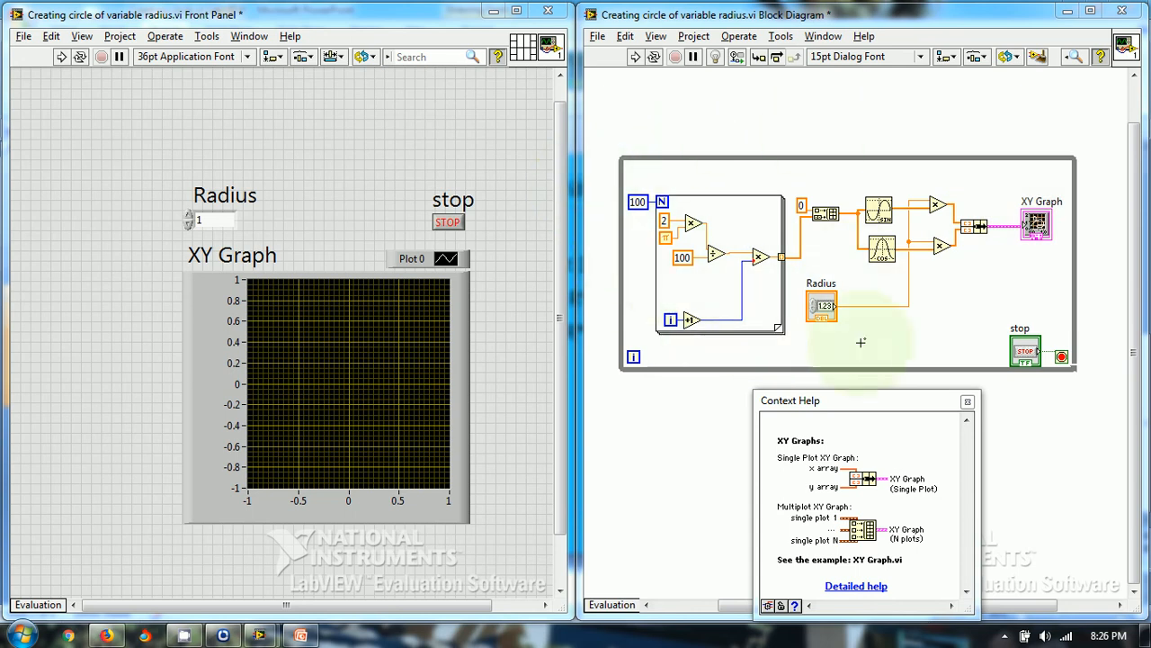
{"action": "mouse_move", "coordinate": [634, 182]}
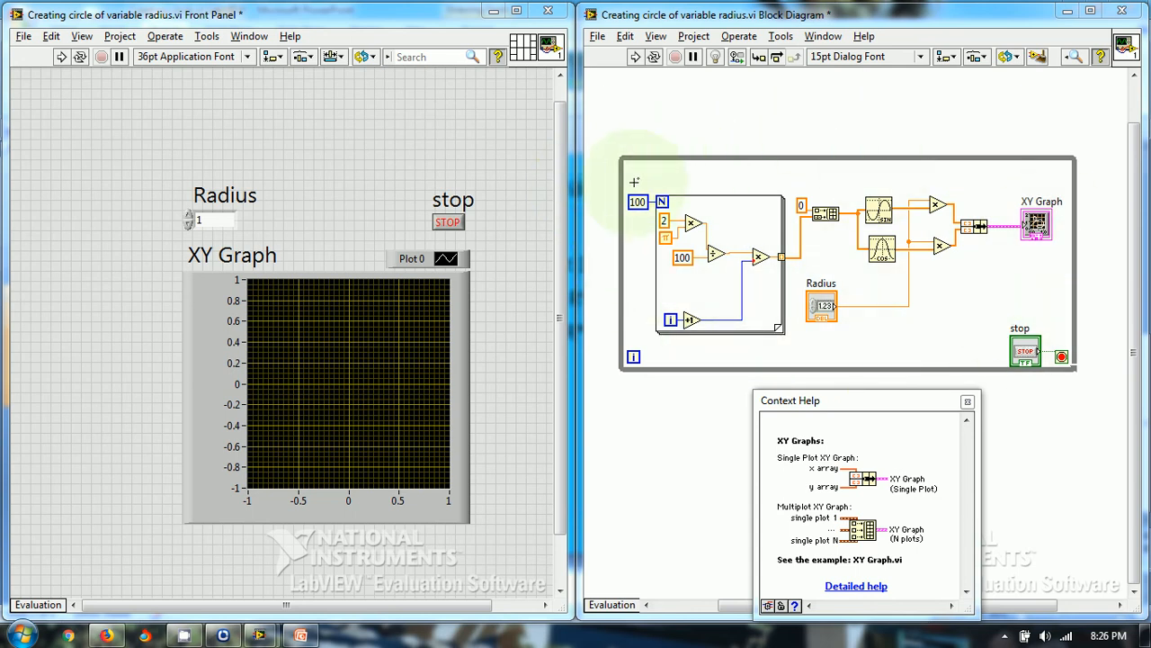
{"action": "mouse_move", "coordinate": [1021, 355]}
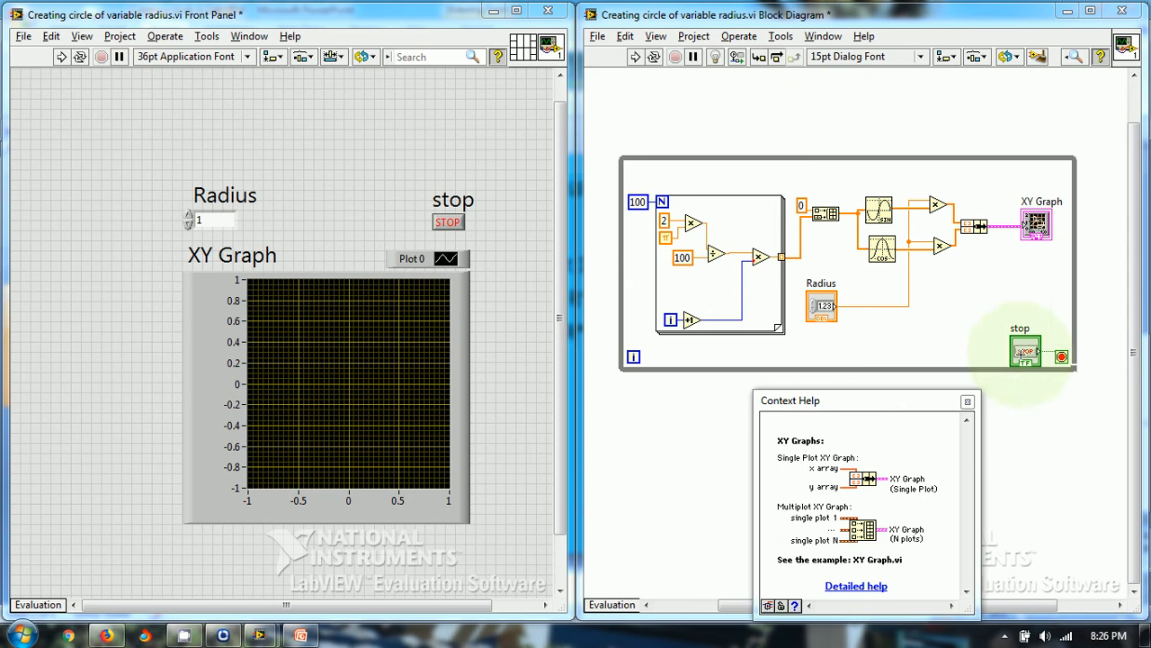
{"action": "mouse_move", "coordinate": [1025, 351]}
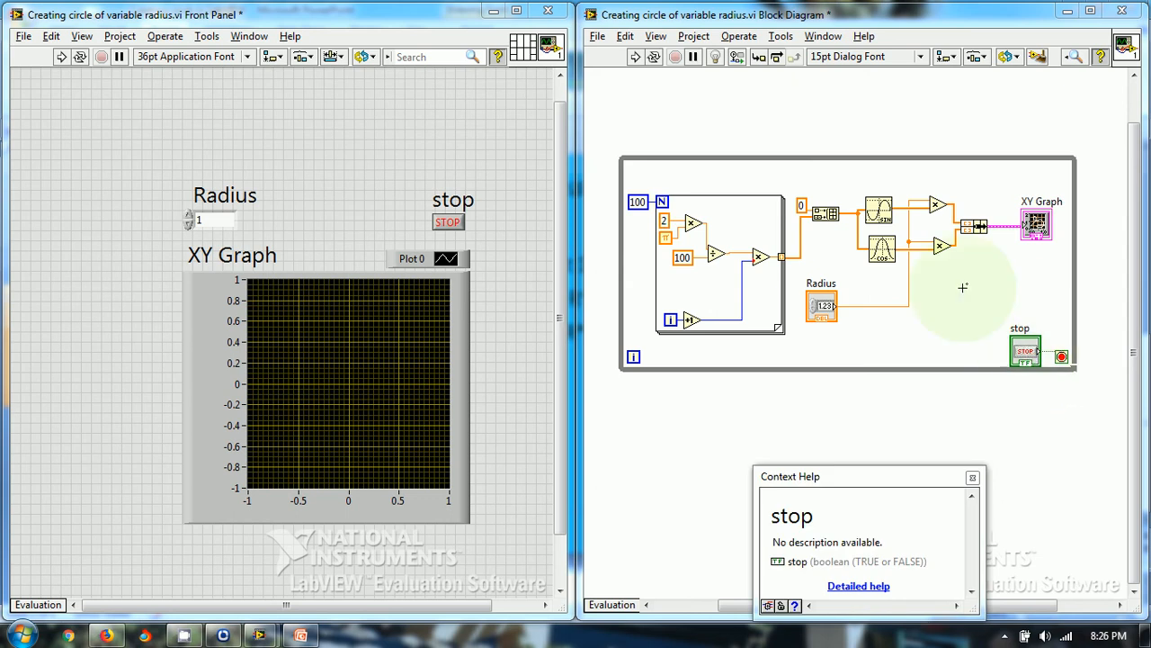
{"action": "mouse_move", "coordinate": [679, 169]}
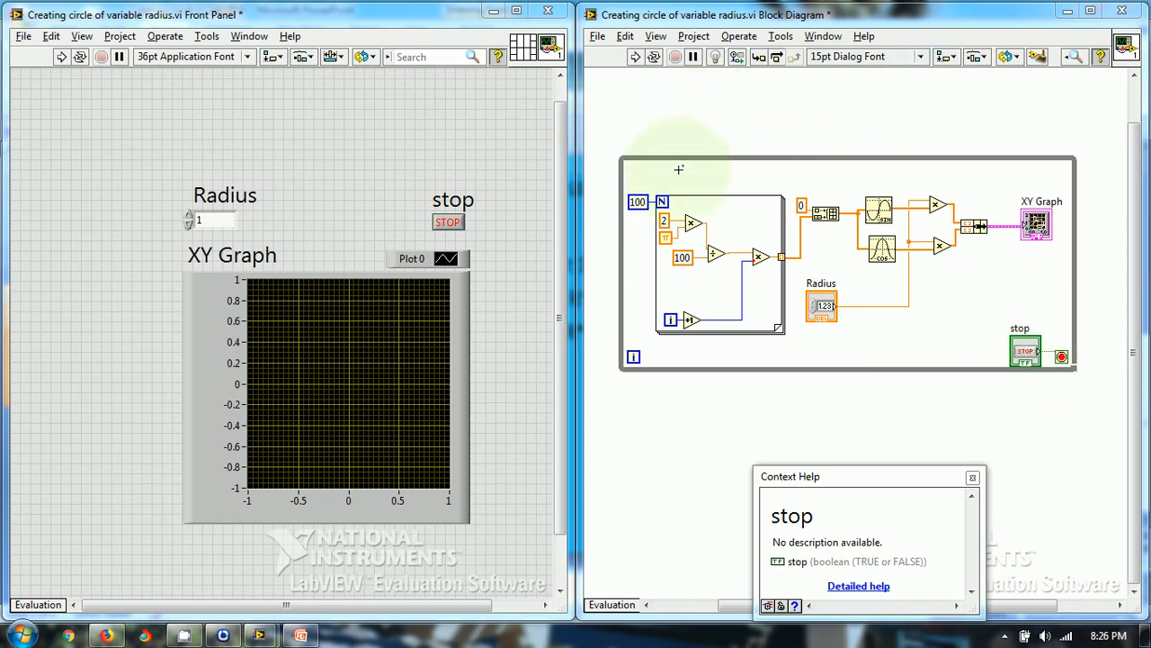
{"action": "mouse_move", "coordinate": [661, 164]}
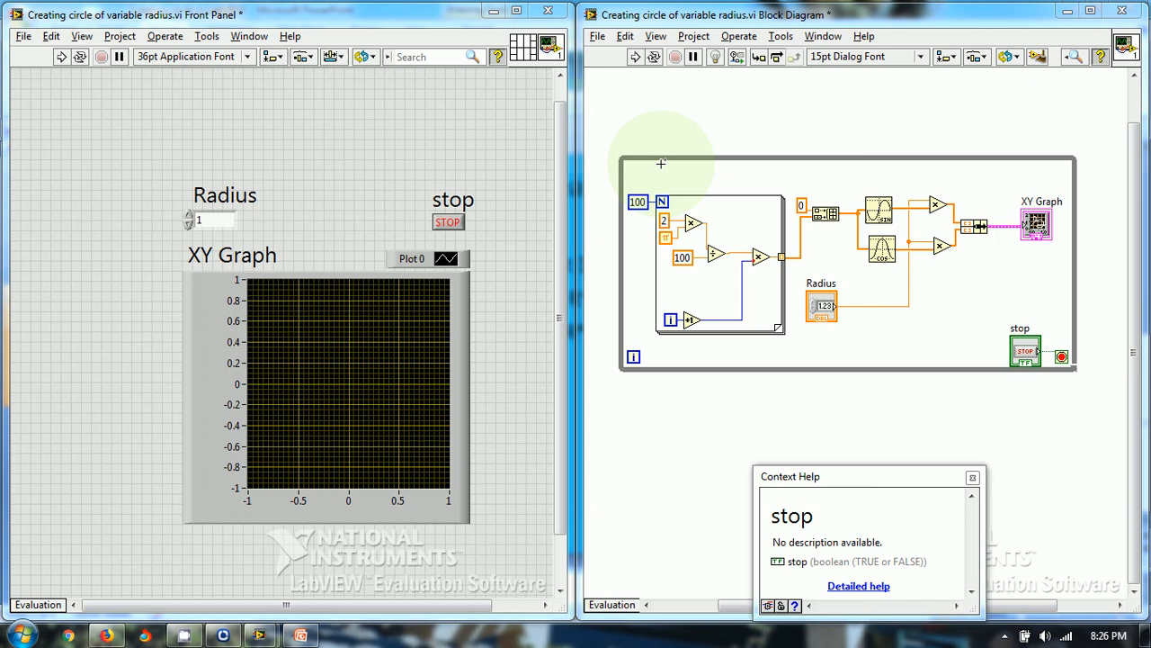
{"action": "mouse_move", "coordinate": [647, 99]}
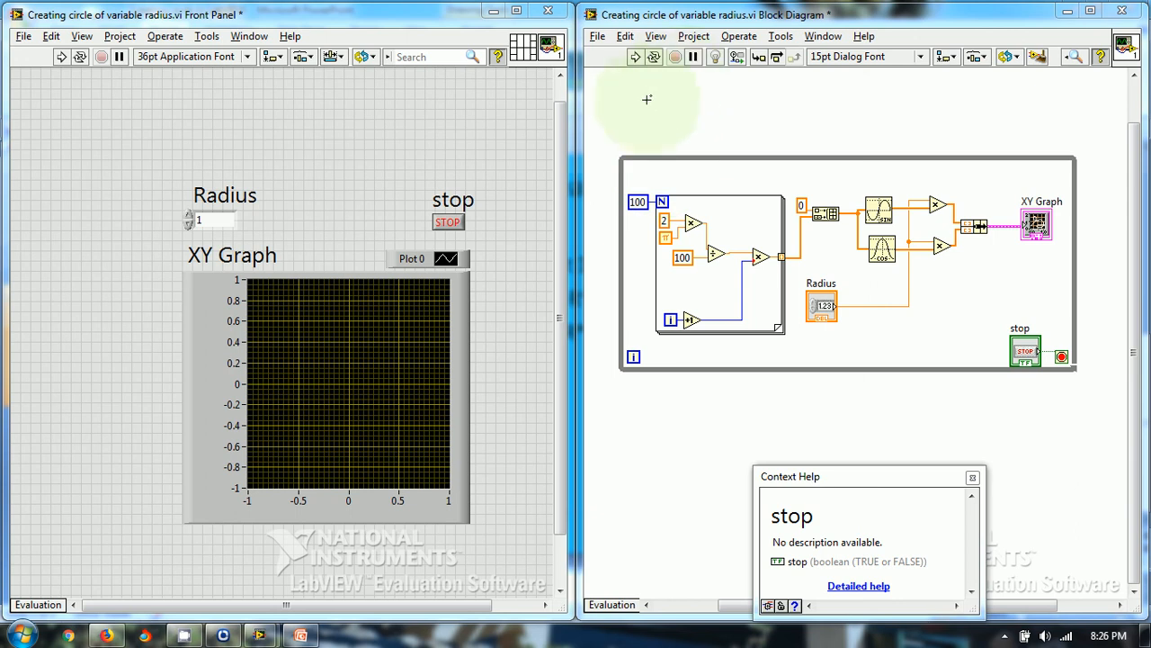
{"action": "mouse_move", "coordinate": [462, 158]}
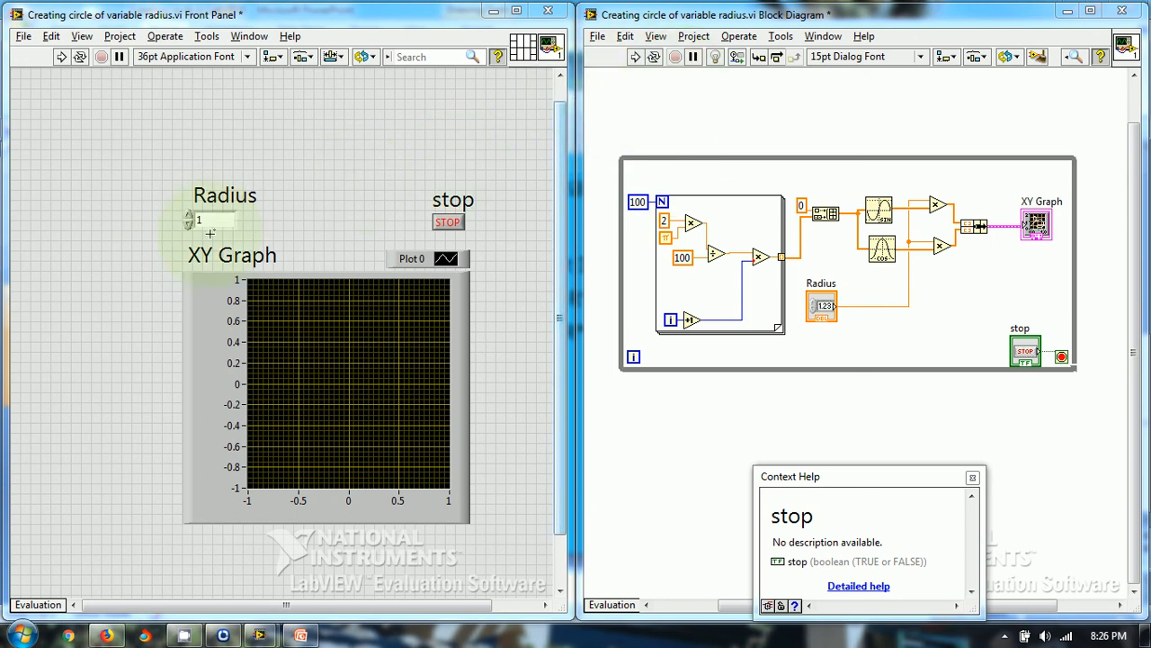
{"action": "left_click", "coordinate": [821, 305]}
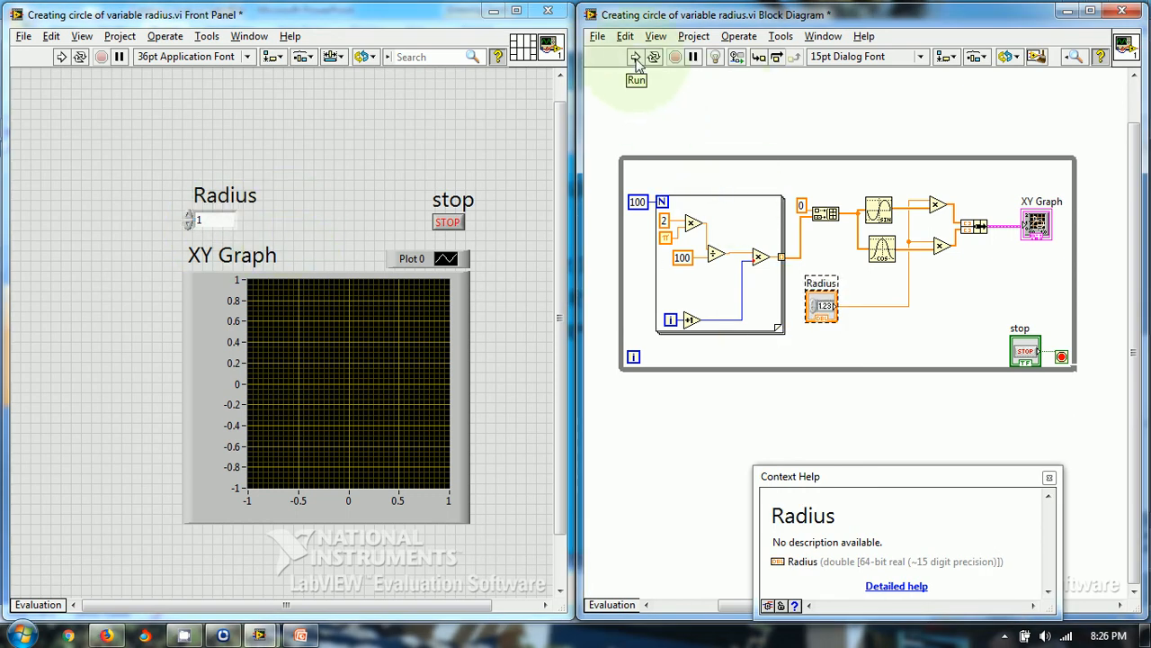
Step: Run the VI, enter Radius 10, then nudge Radius up and down to resize the circle
{"action": "left_click", "coordinate": [636, 56]}
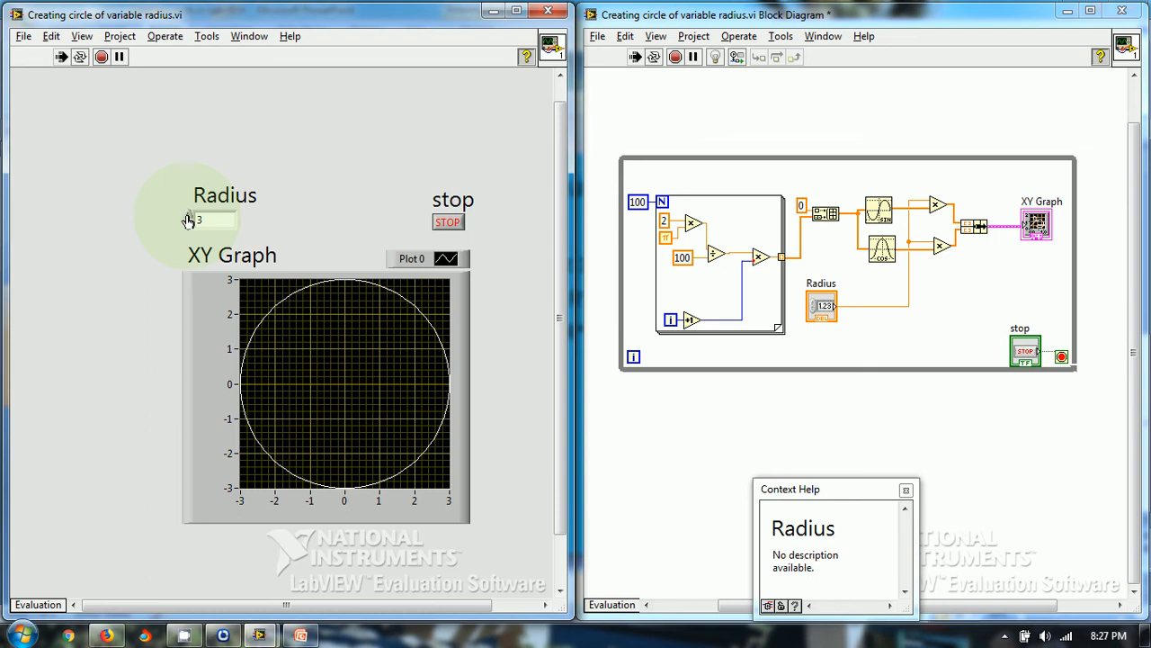
{"action": "type", "text": "10"}
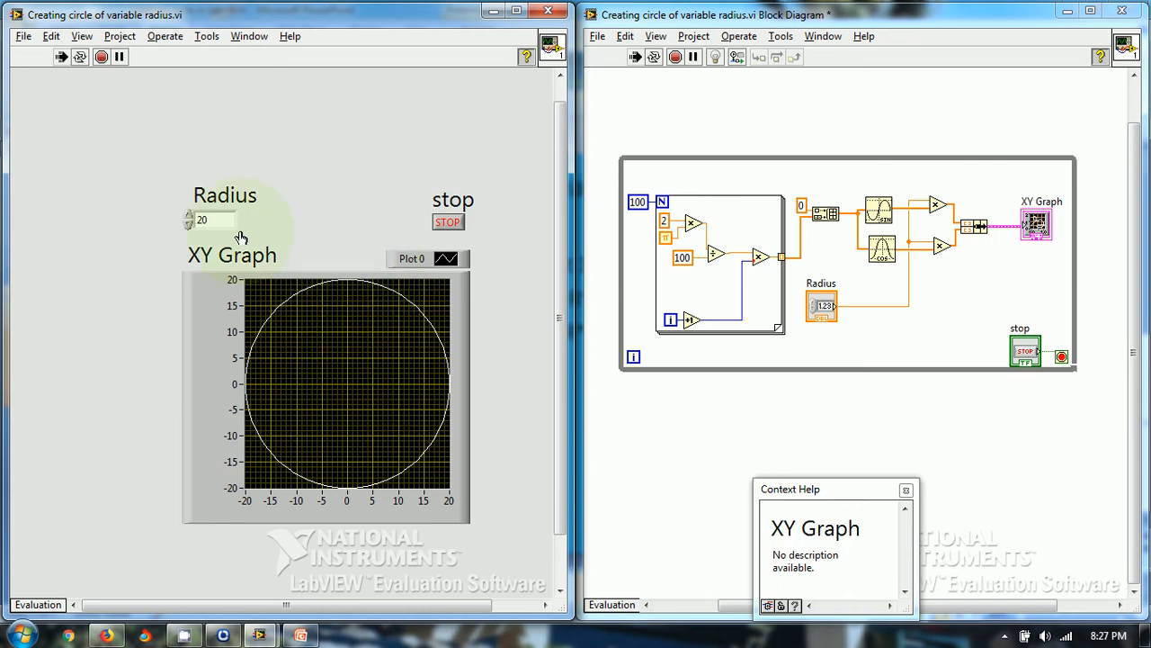
{"action": "left_click", "coordinate": [189, 225]}
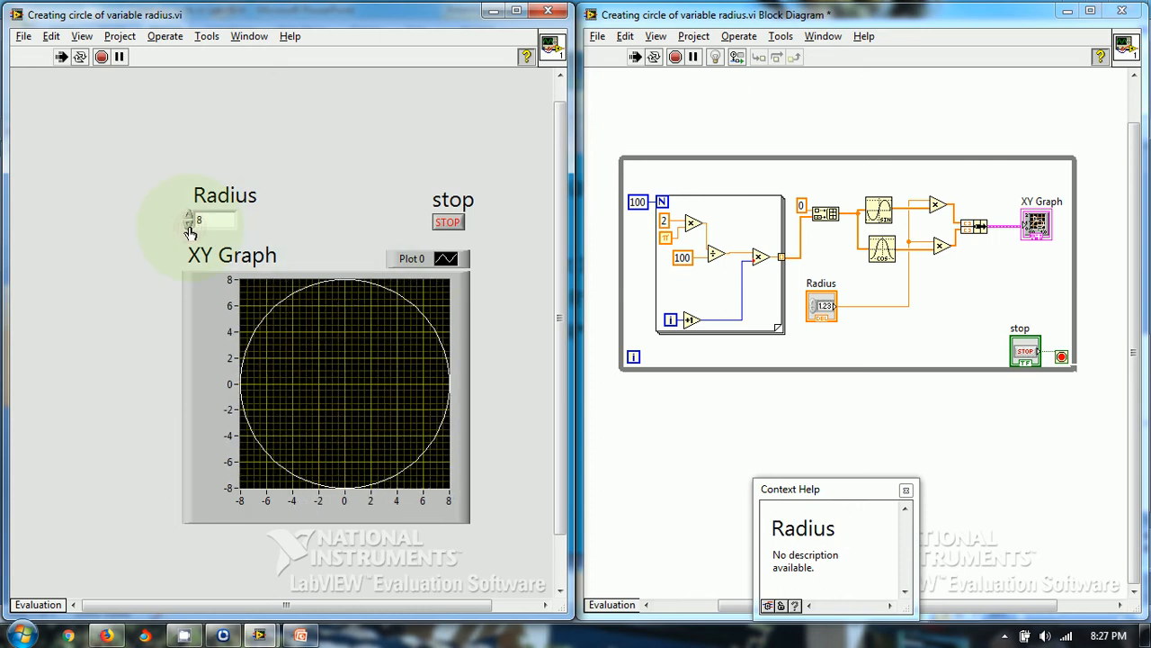
{"action": "left_click", "coordinate": [189, 216]}
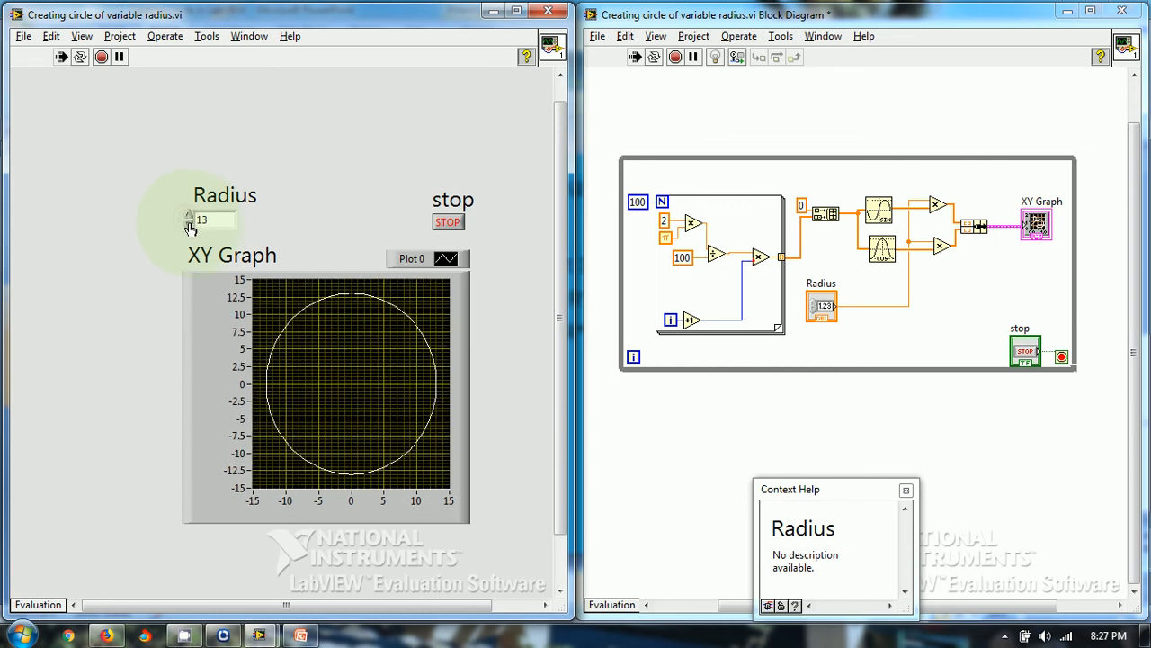
{"action": "left_click", "coordinate": [189, 216]}
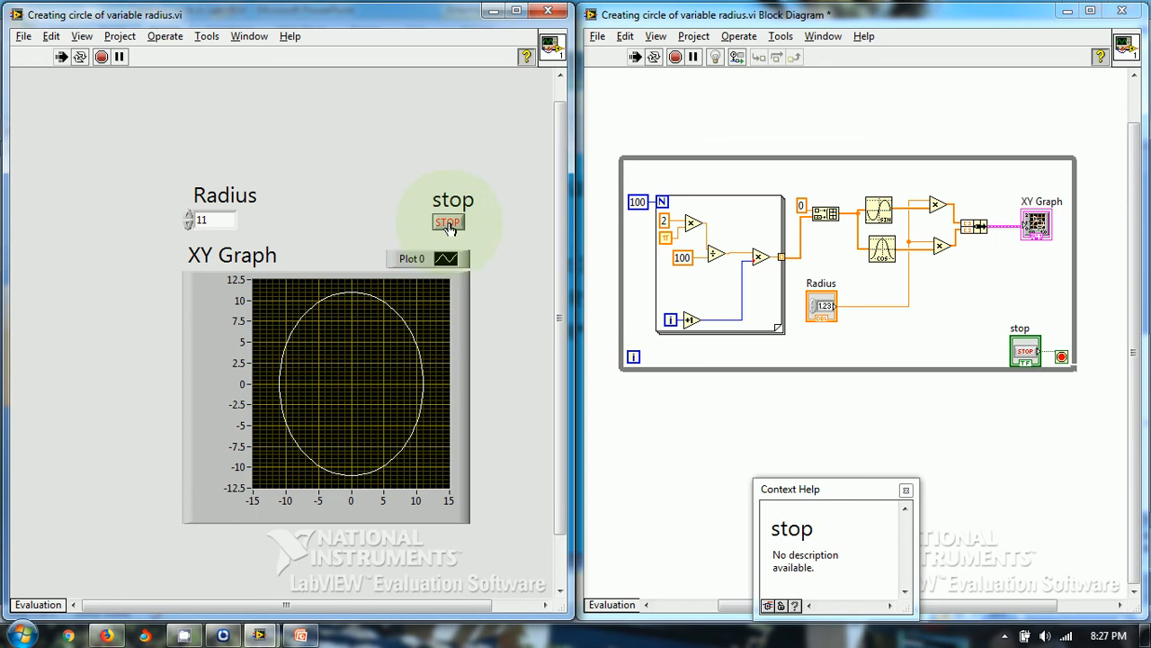
Step: Stop the VI with the front-panel STOP button, leaving the Radius 11 circle plotted
{"action": "left_click", "coordinate": [448, 222]}
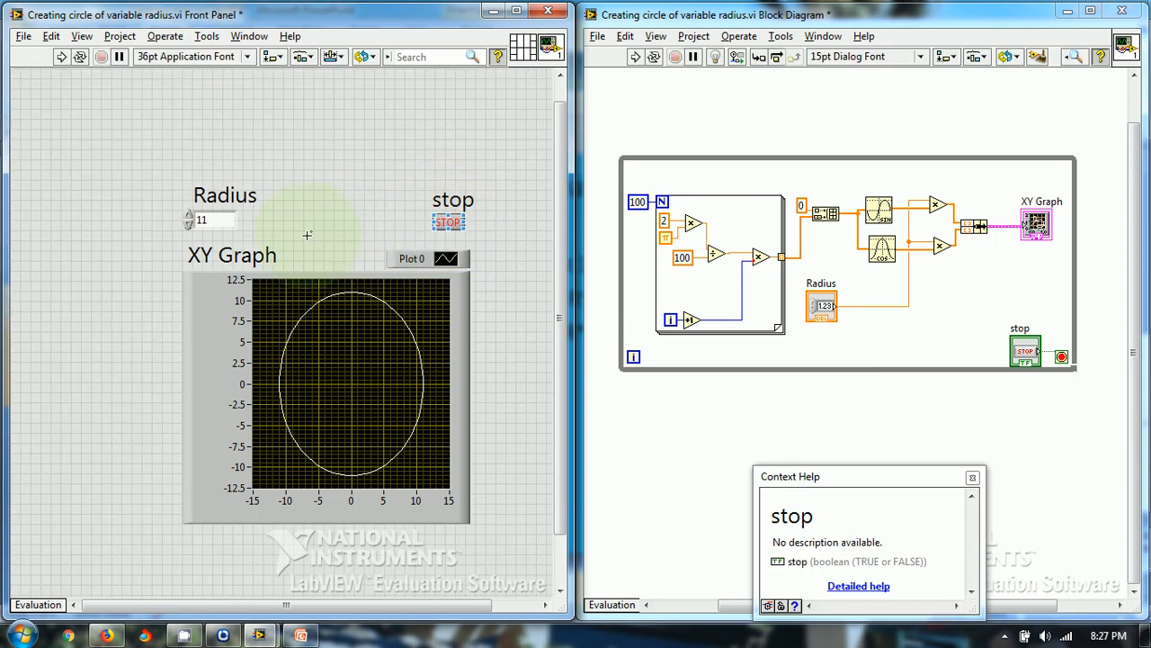
{"action": "mouse_move", "coordinate": [958, 322]}
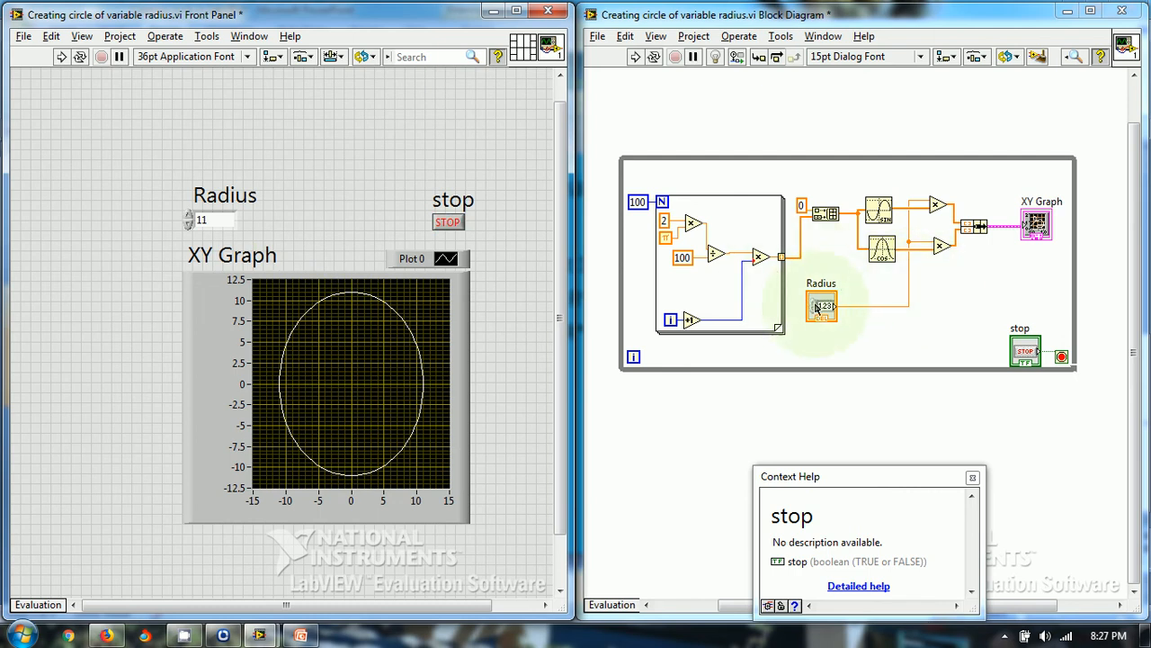
{"action": "mouse_move", "coordinate": [821, 306]}
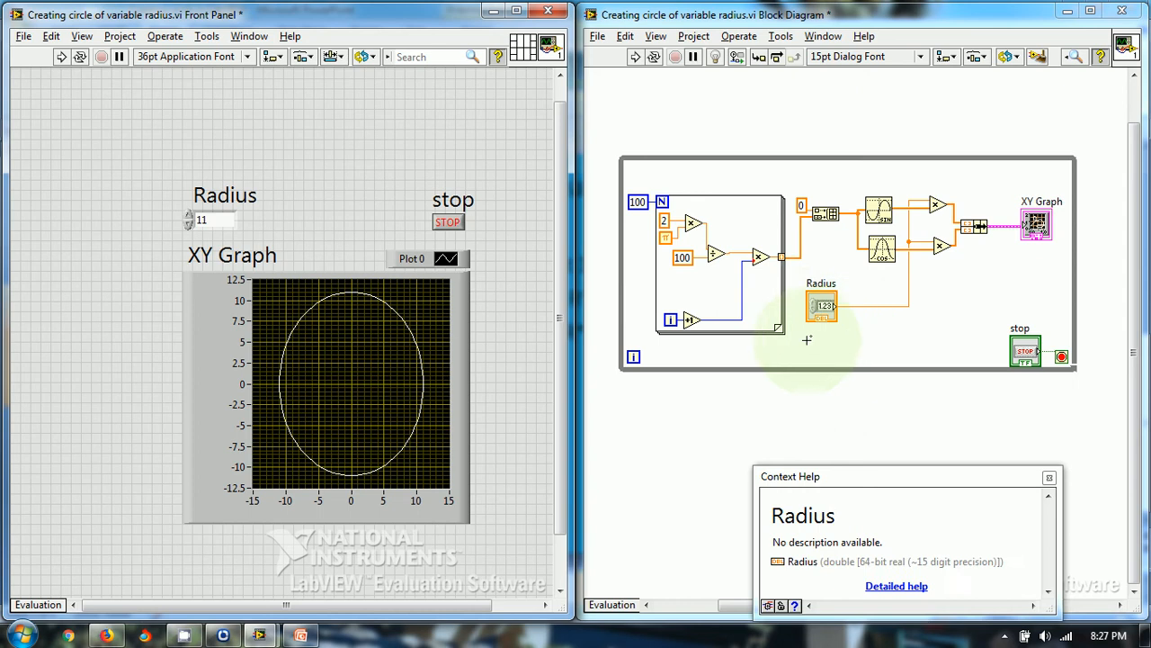